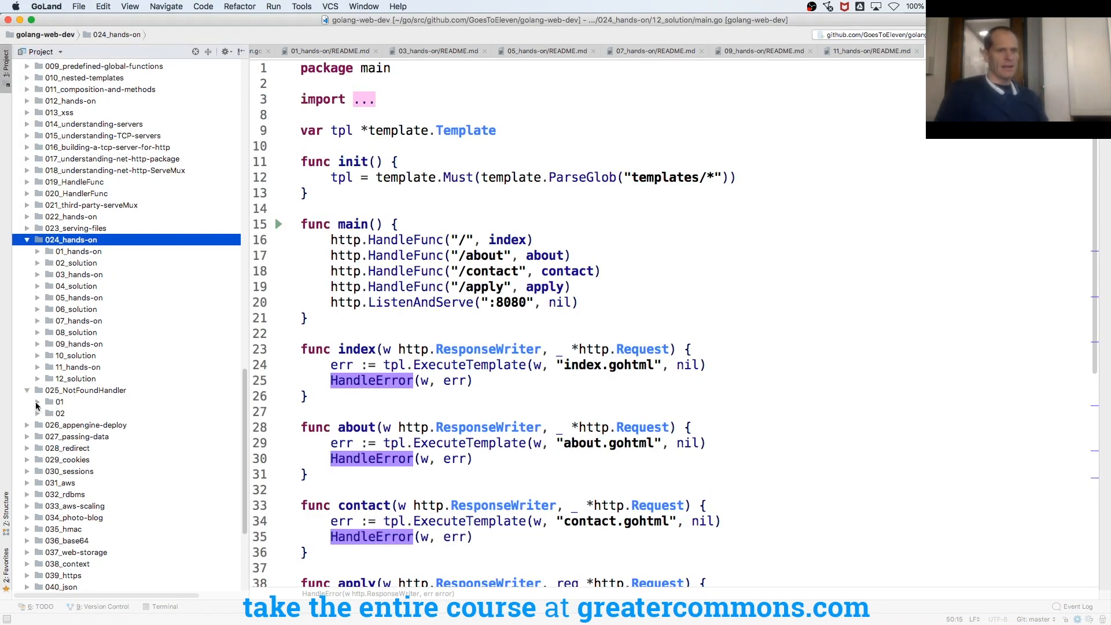
# Open main.go from the 025_NotFoundHandler/01 folder in the editor.
pyautogui.click(37, 401)
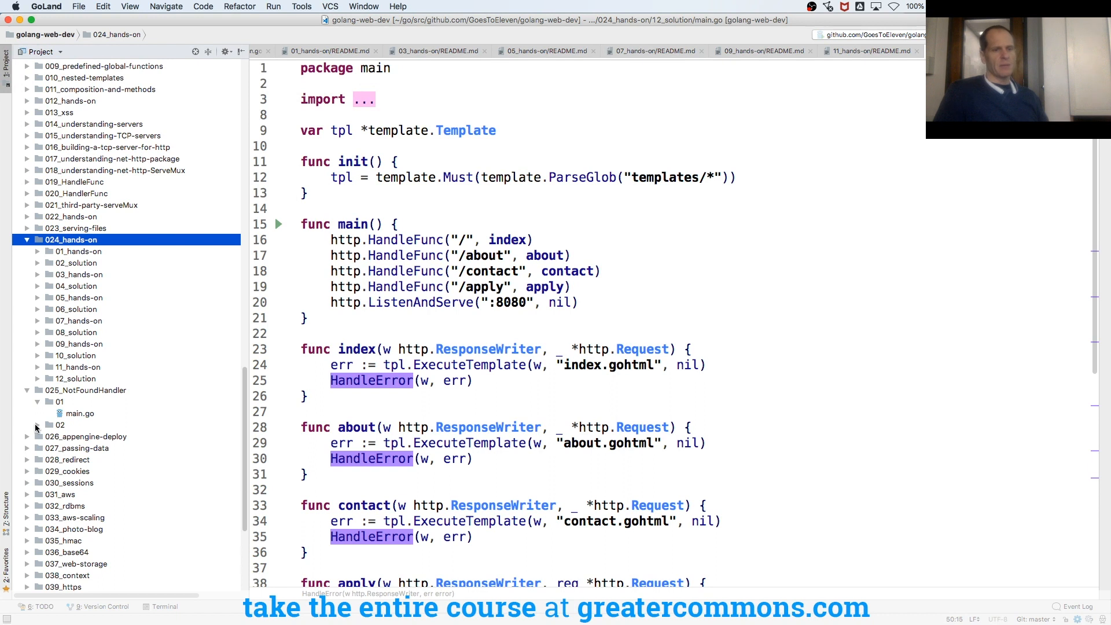
pyautogui.click(80, 414)
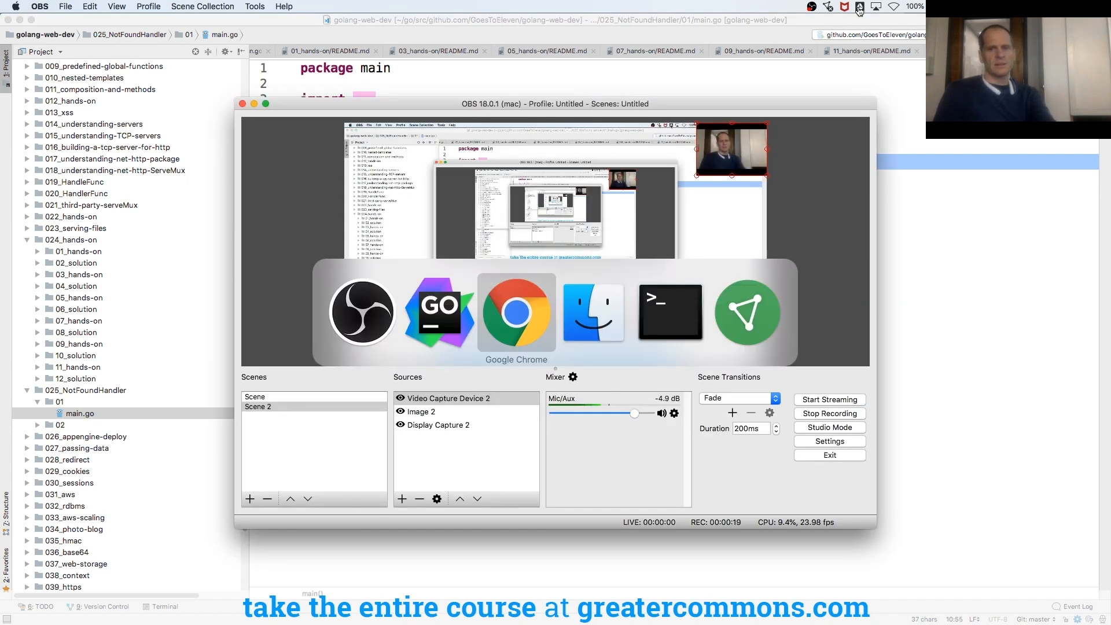
pyautogui.click(516, 311)
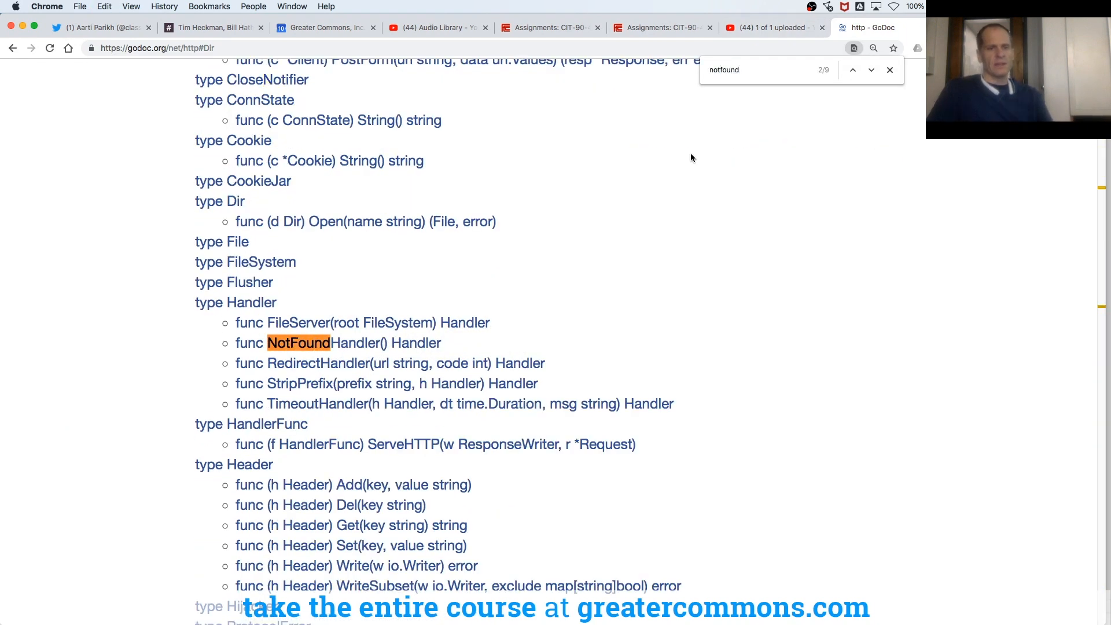
pyautogui.moveTo(310, 342)
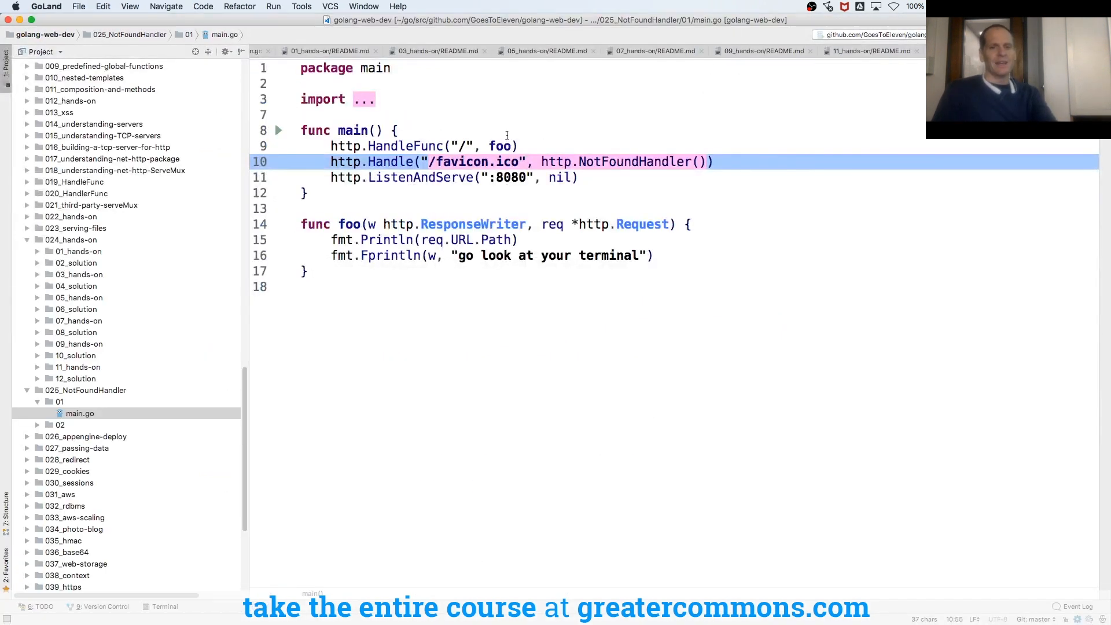
pyautogui.click(389, 162)
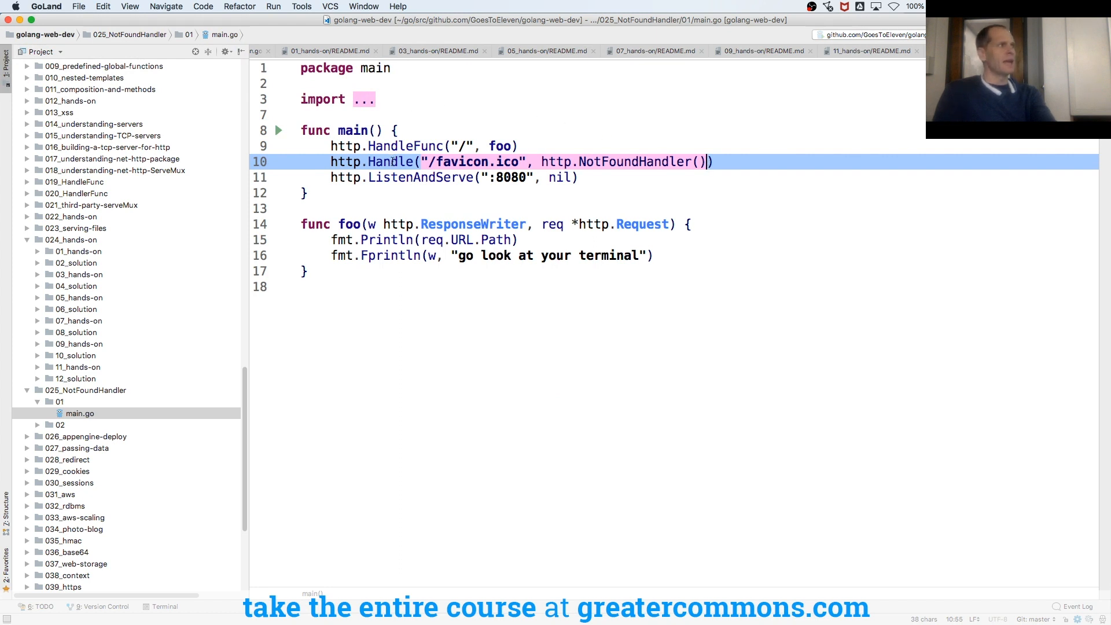
pyautogui.click(396, 162)
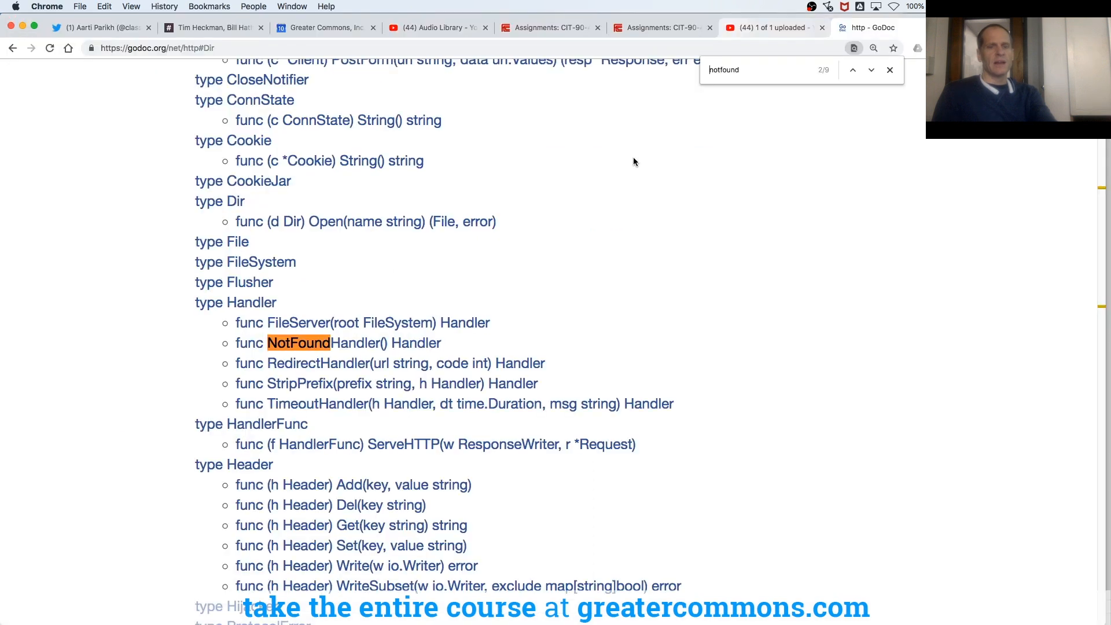
pyautogui.click(299, 342)
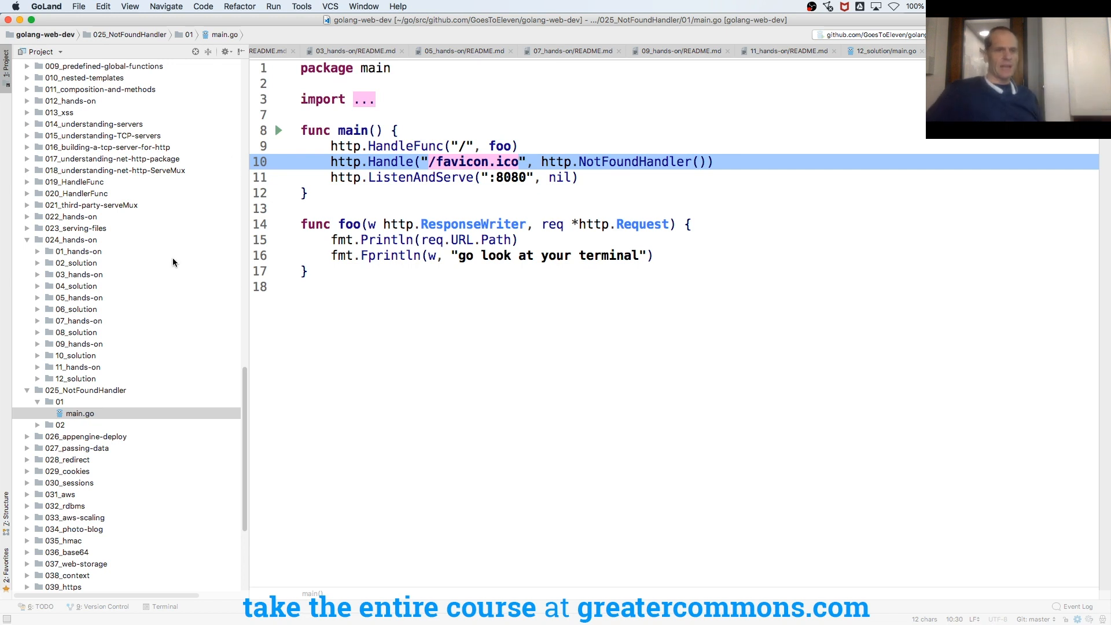
# Select the 69-review-golang folder in the Project tree and close all editor tabs.
pyautogui.scroll(3)
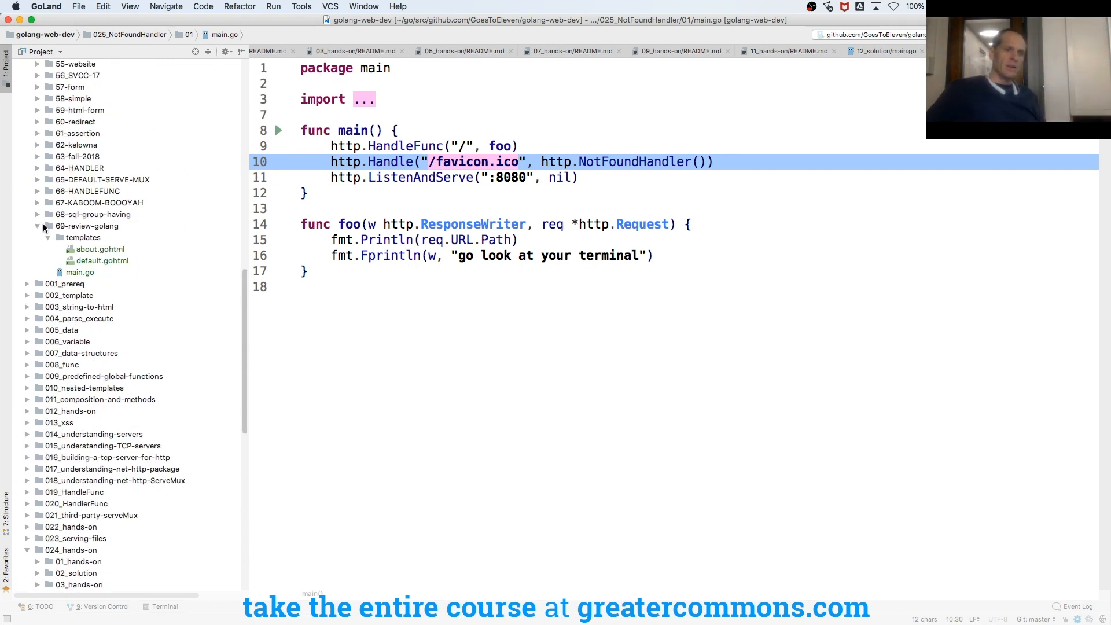
pyautogui.click(38, 226)
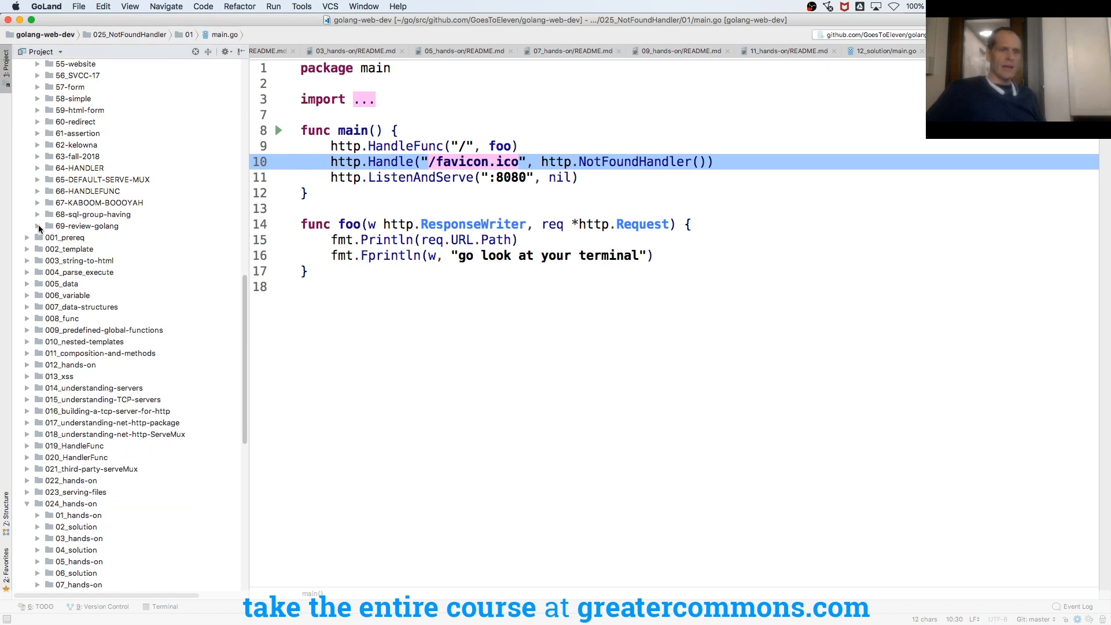
pyautogui.click(86, 226)
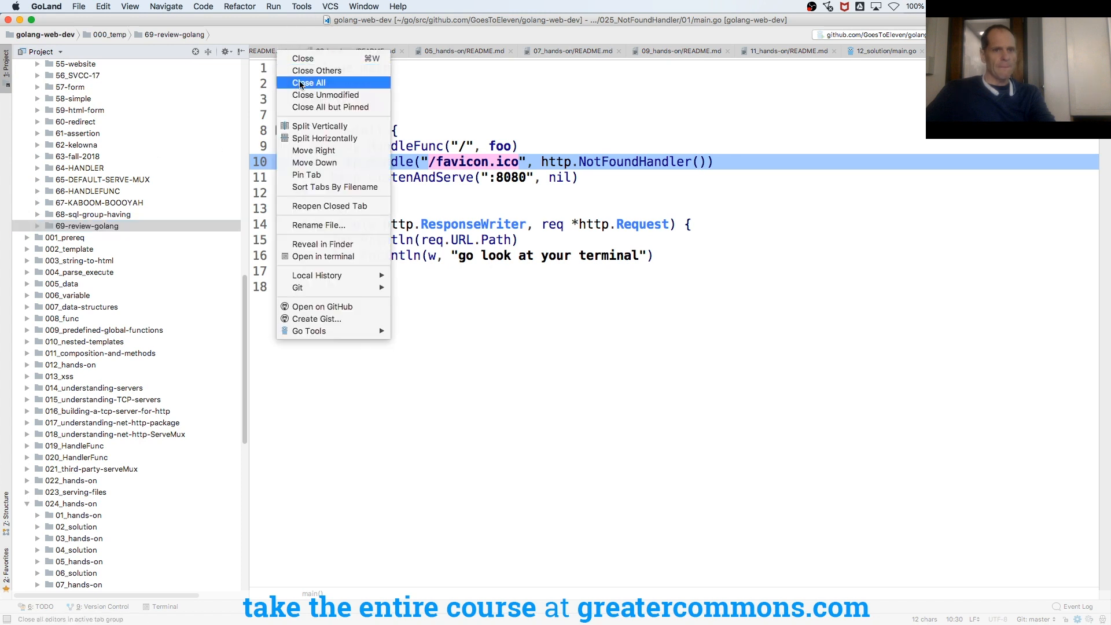
pyautogui.click(309, 83)
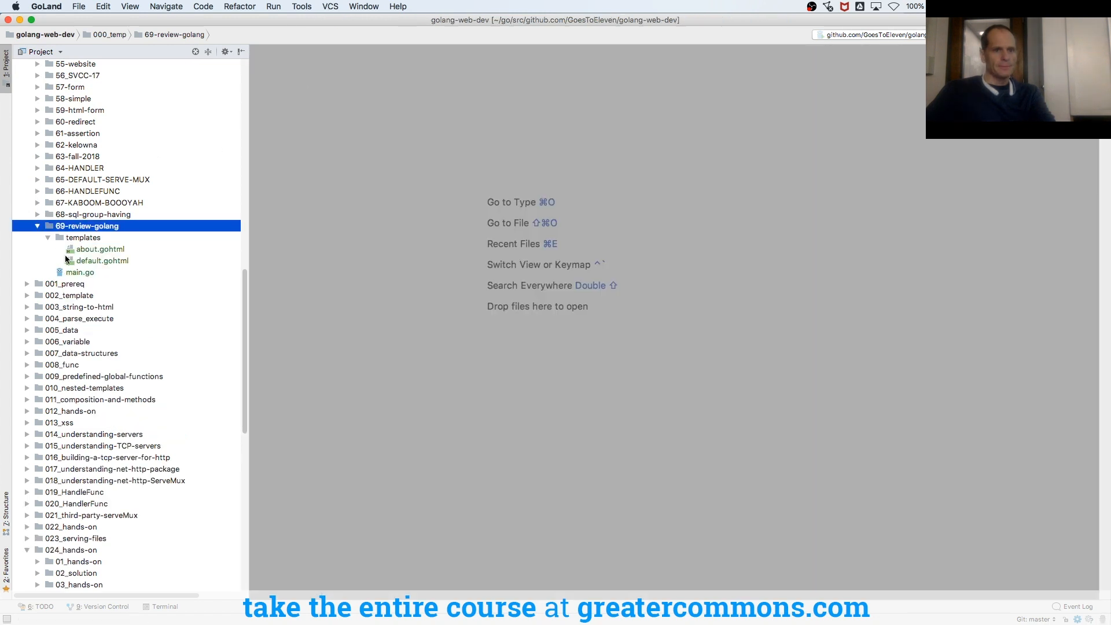
# Add http.Handle("/foobar", http.NotFoundHandler()) to main in 69-review-golang's main.go.
pyautogui.doubleClick(80, 272)
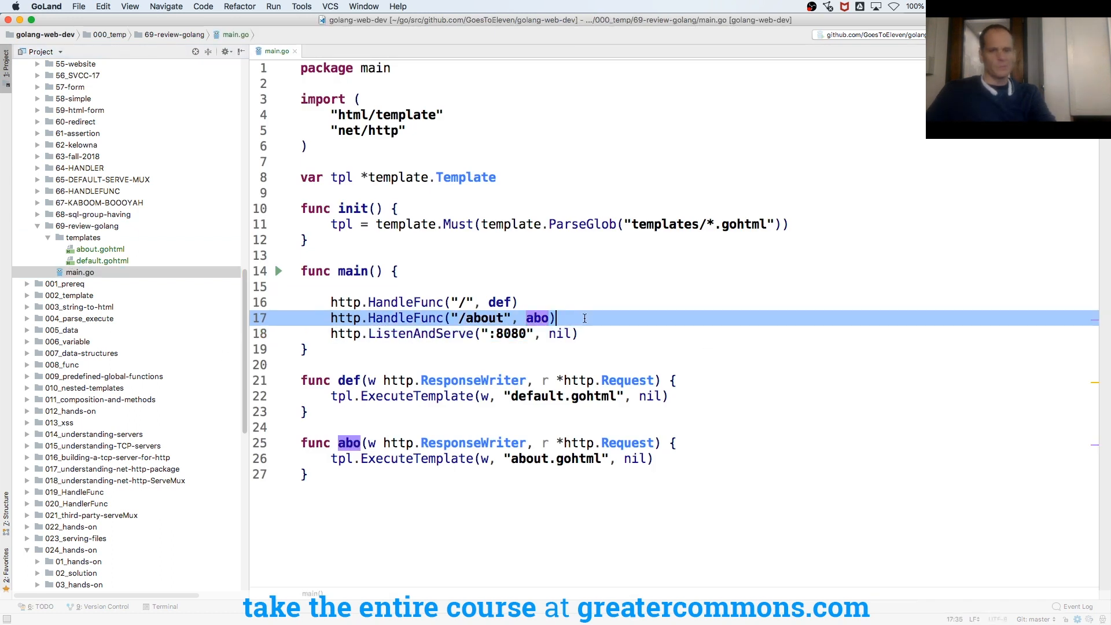
pyautogui.write('http.Handle("')
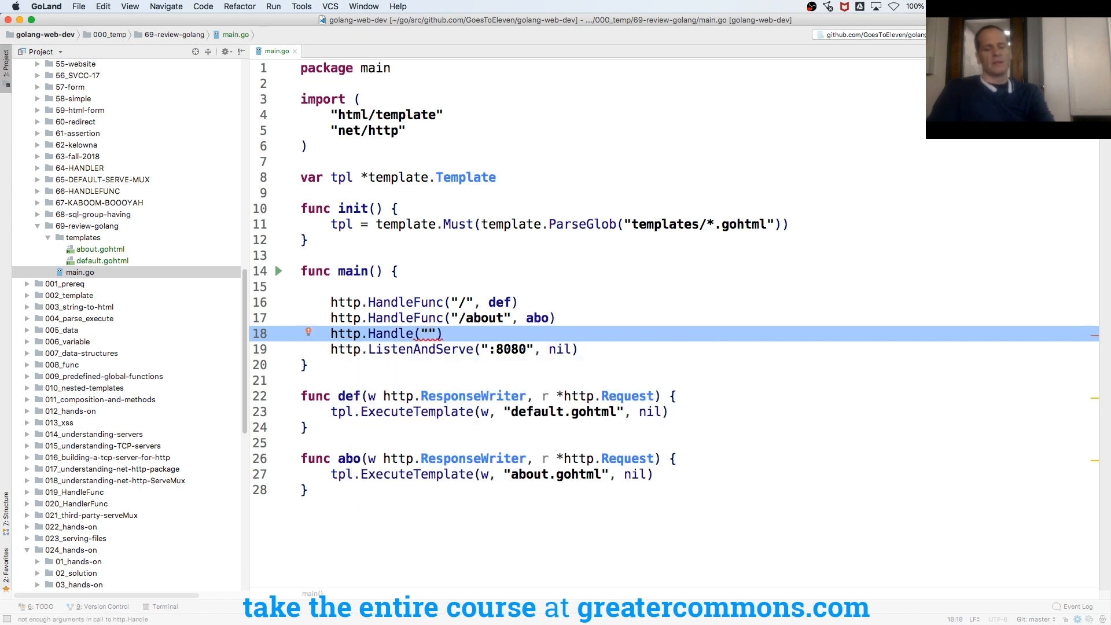
pyautogui.write('foobar')
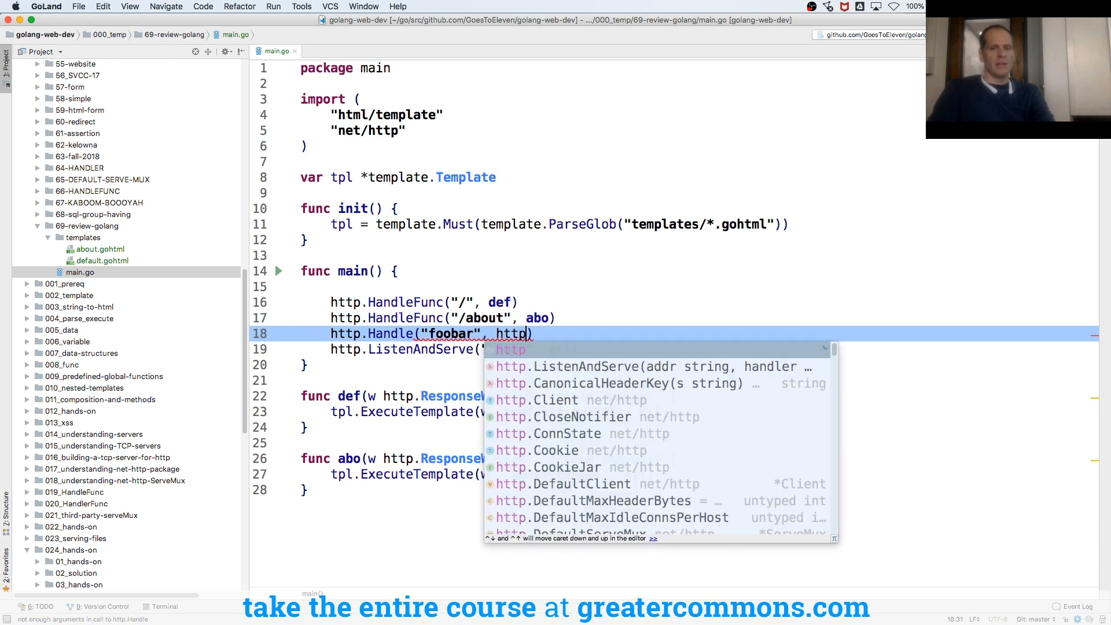
pyautogui.write('.NotFoundHandler()')
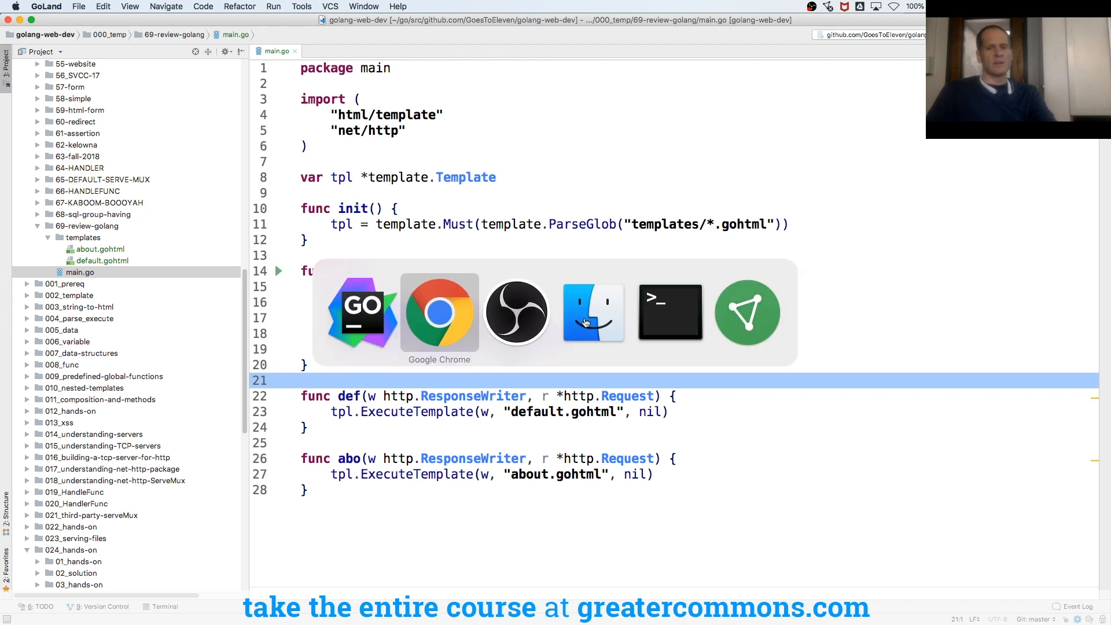
# Stop the running Go server and cd up to the golang-web-dev directory.
pyautogui.click(671, 313)
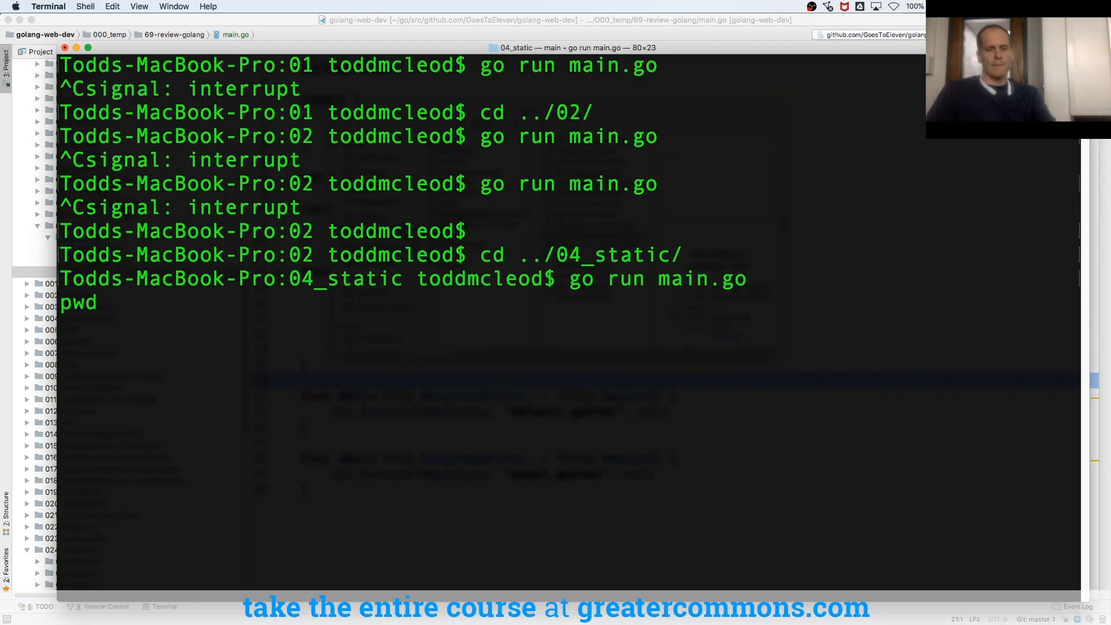
pyautogui.press('Return')
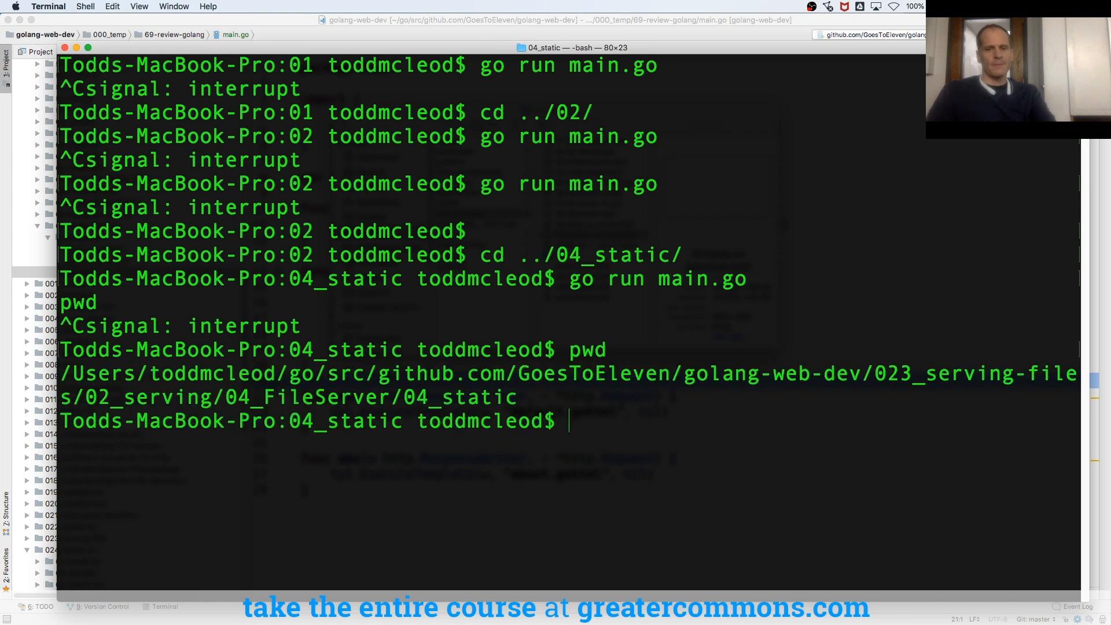
pyautogui.write('cd ../../..')
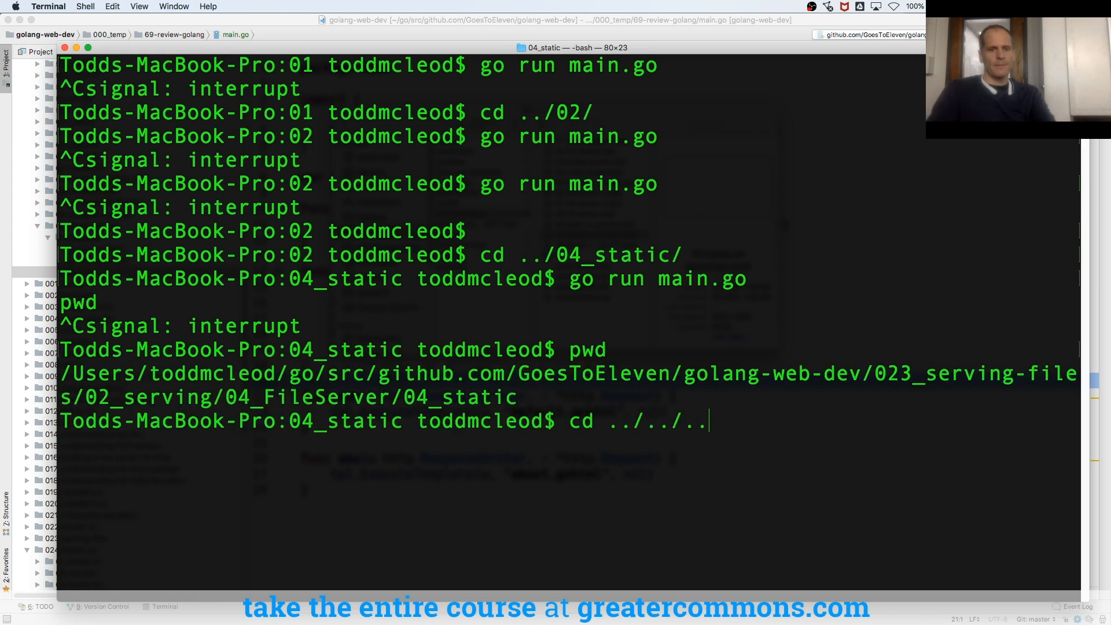
pyautogui.press('Return')
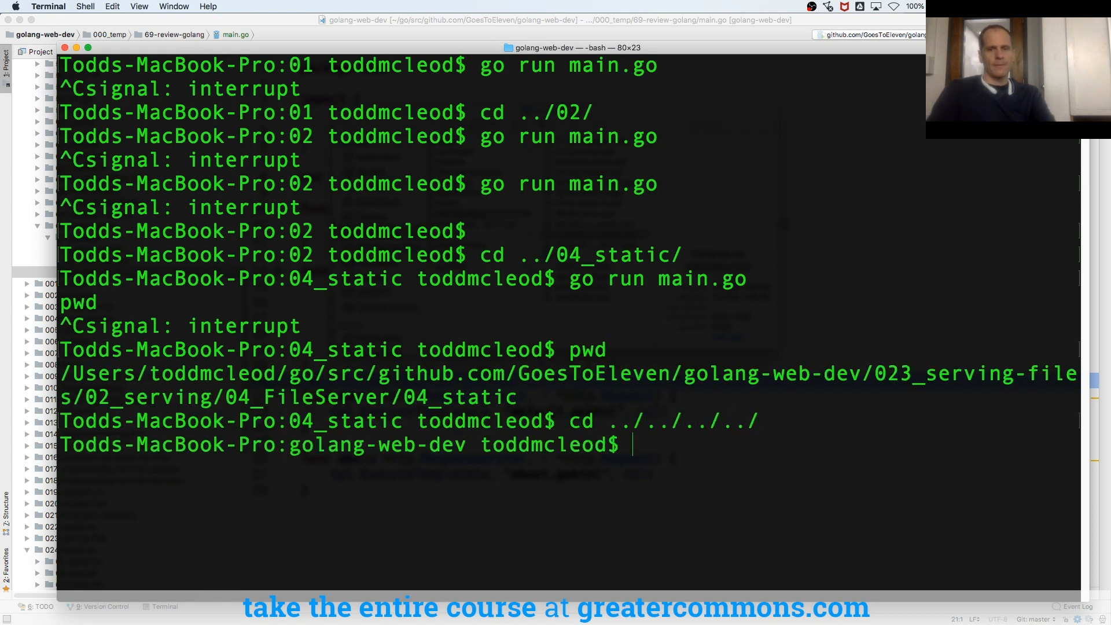
# Confirm the location with pwd and cd into 000_temp/69-review-golang/.
pyautogui.write('pwd')
pyautogui.write('cd')
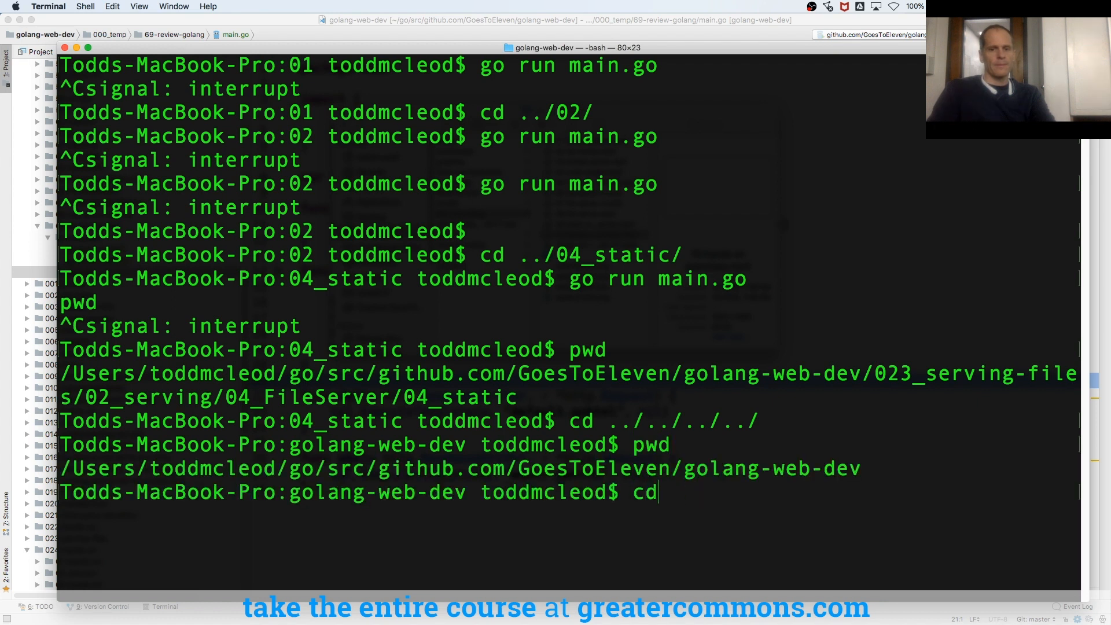
pyautogui.write('000_temp/')
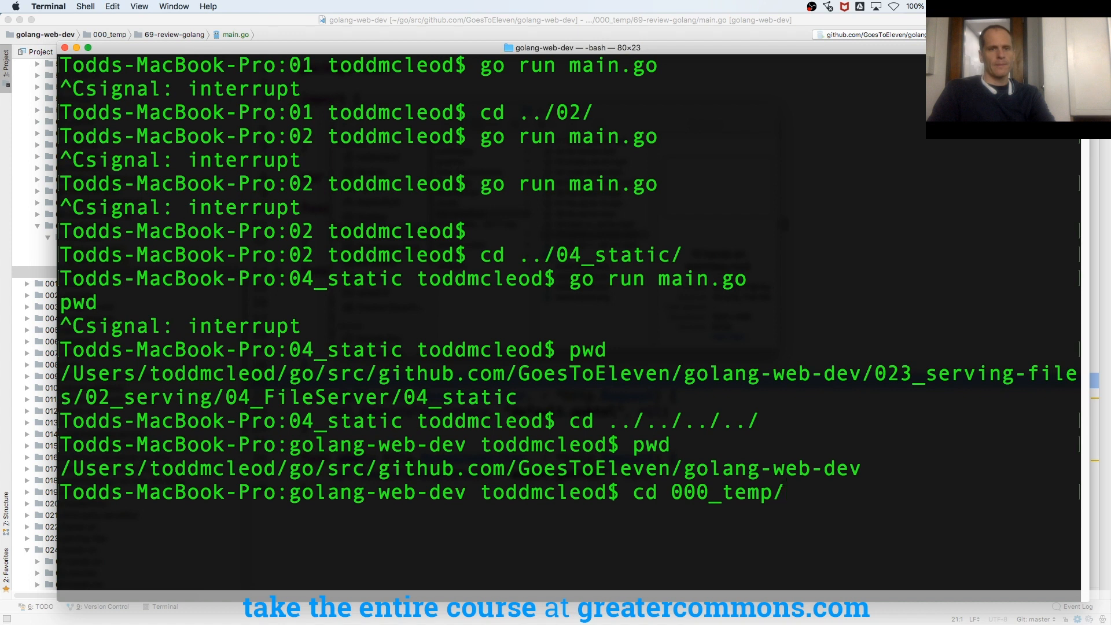
pyautogui.write('69-review-golang/')
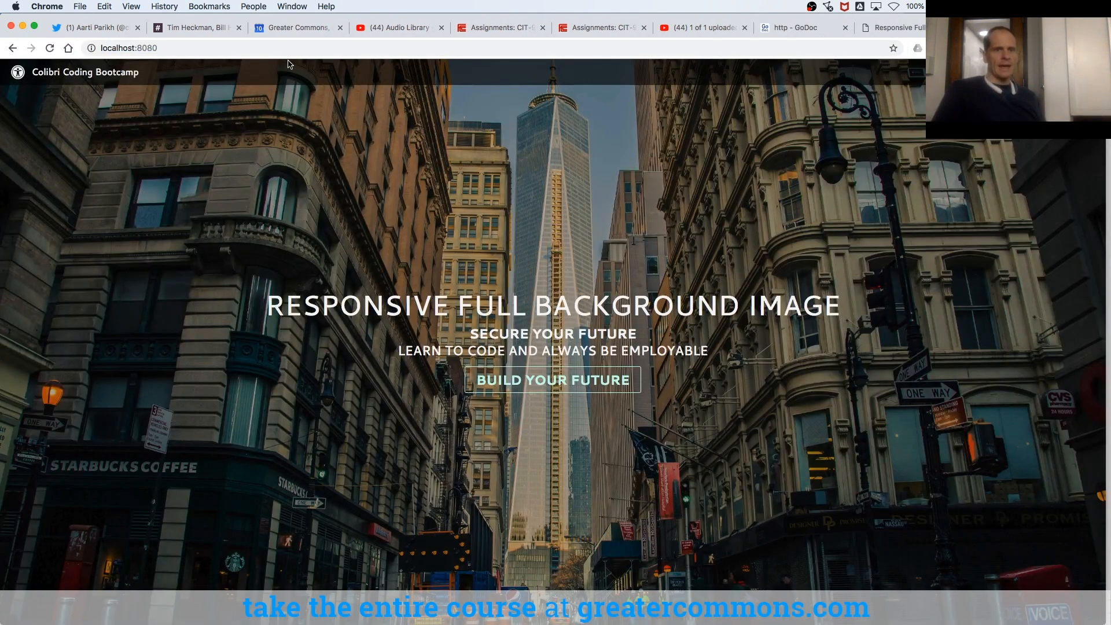
# Start editing the localhost:8080 address in Chrome to try another path.
pyautogui.click(123, 47)
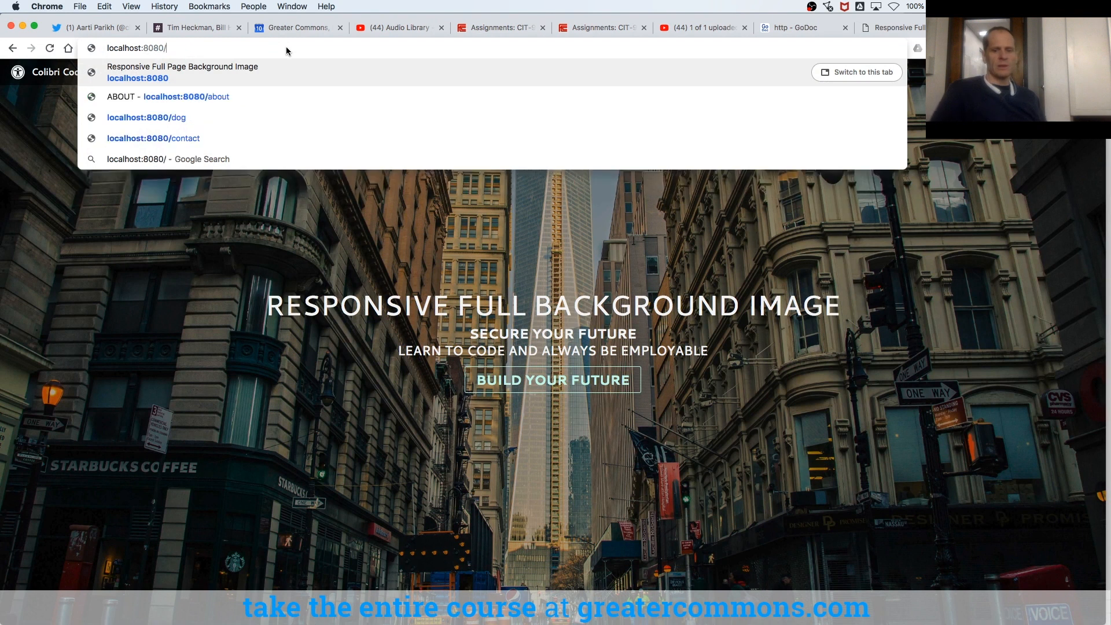